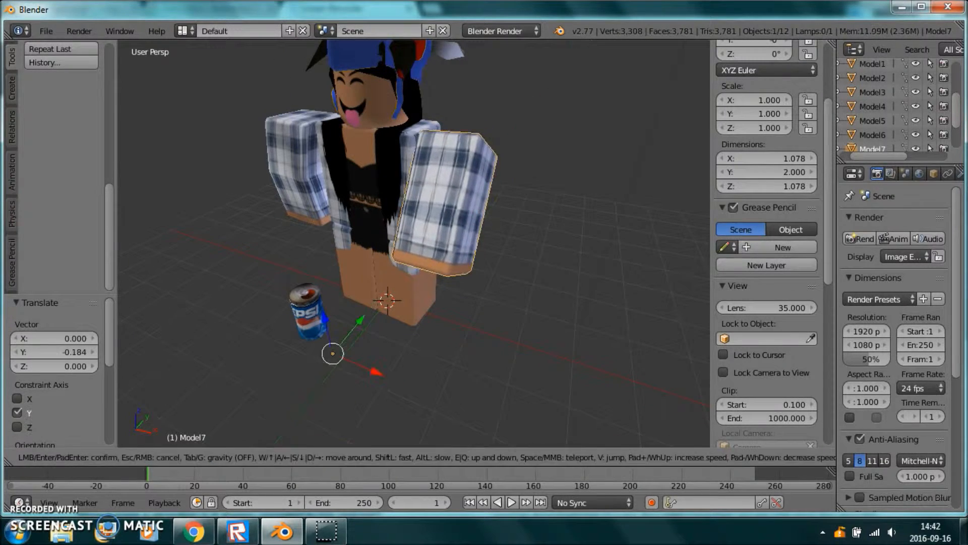
Pose the character in Edit Mode, render, and bring up Save As Image in Documents.
key(Tab)
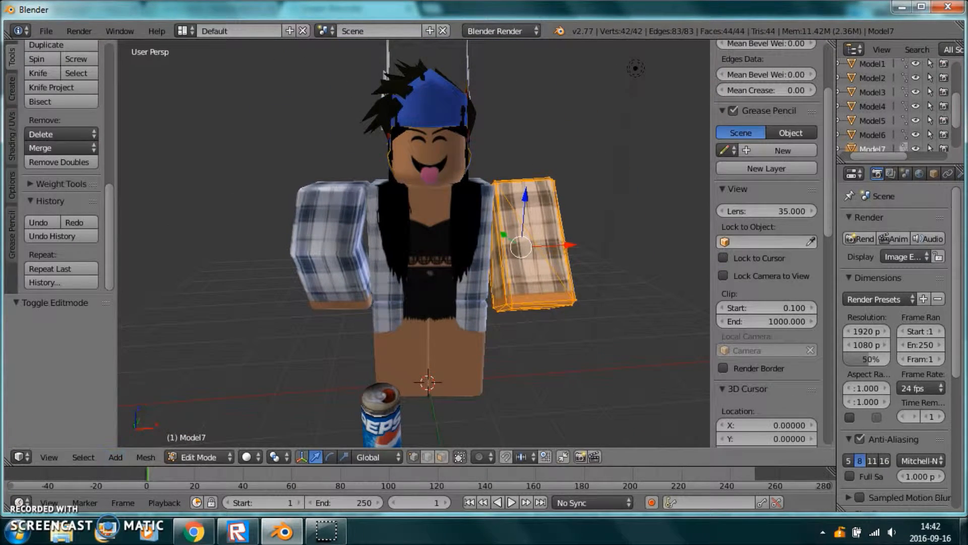
click(82, 457)
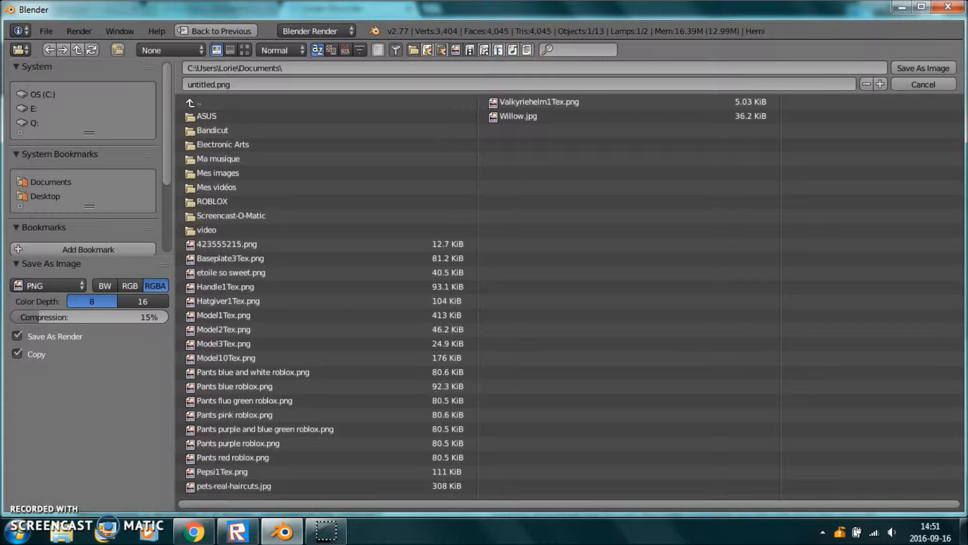
Save the render as 'pepsi gfx.png' in the Documents folder.
text(pepsi gfx.png)
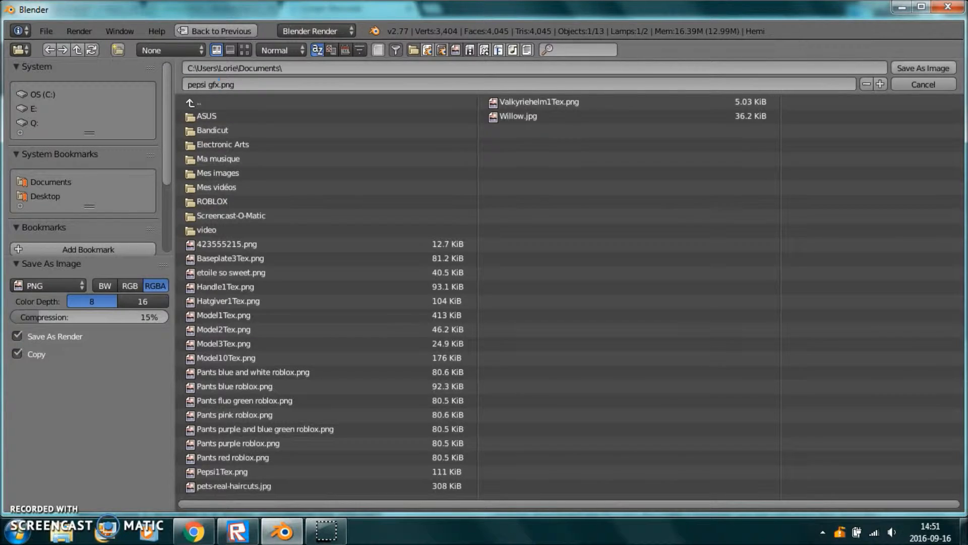
click(922, 85)
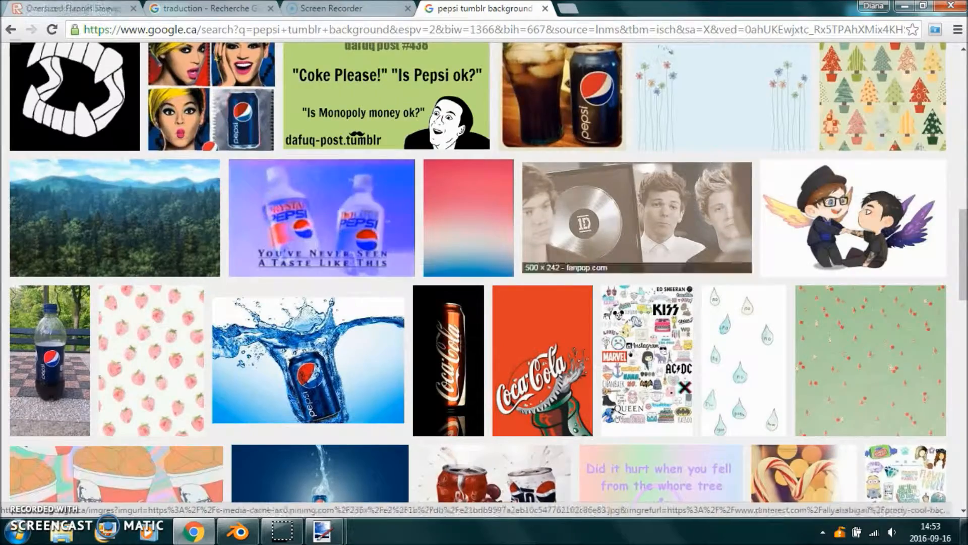
Drop 'tumblr' from the query and browse the blue Pepsi background results.
scroll(down, 3)
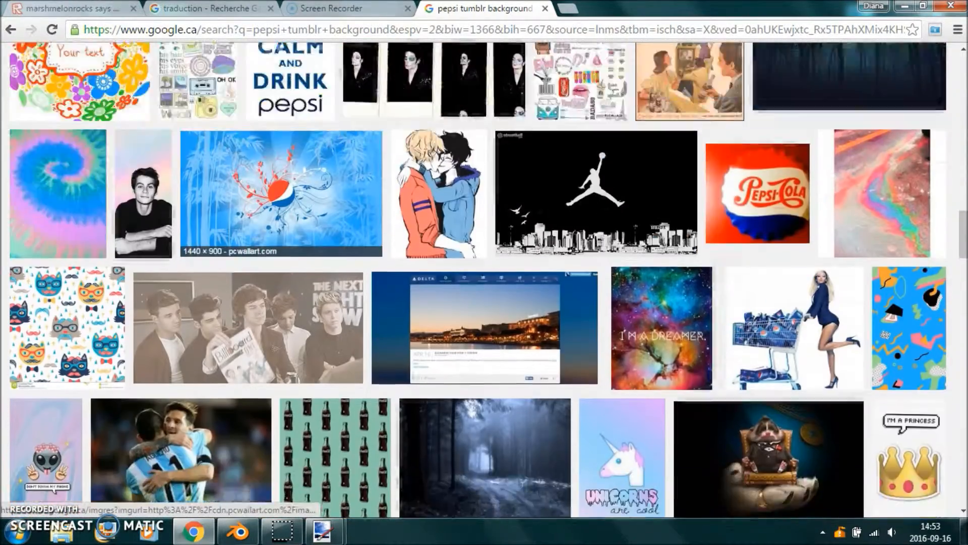
scroll(down, 3)
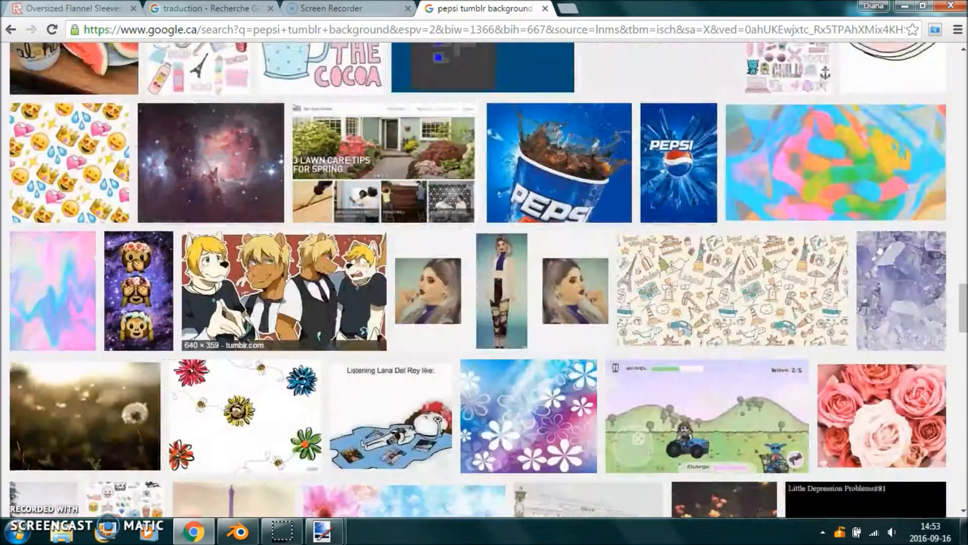
click(559, 163)
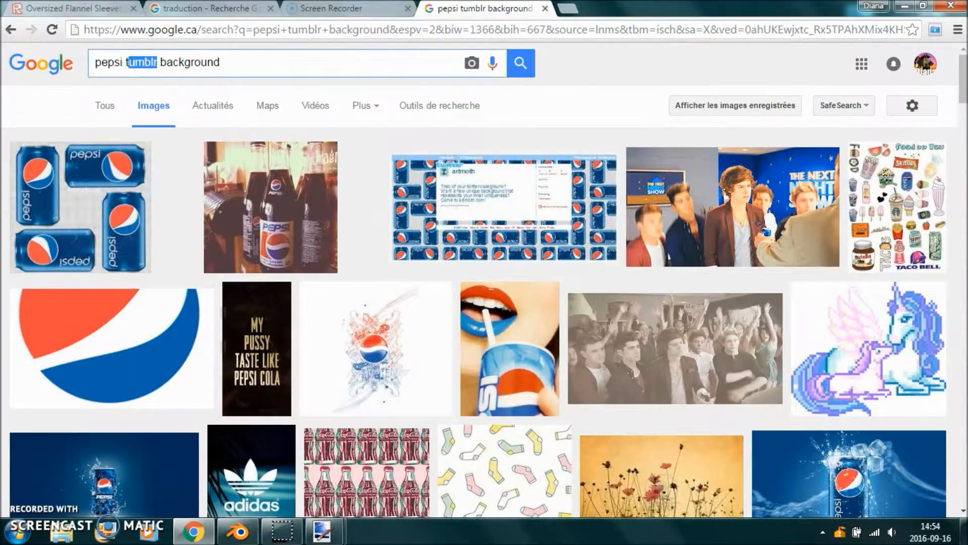
scroll(down, 3)
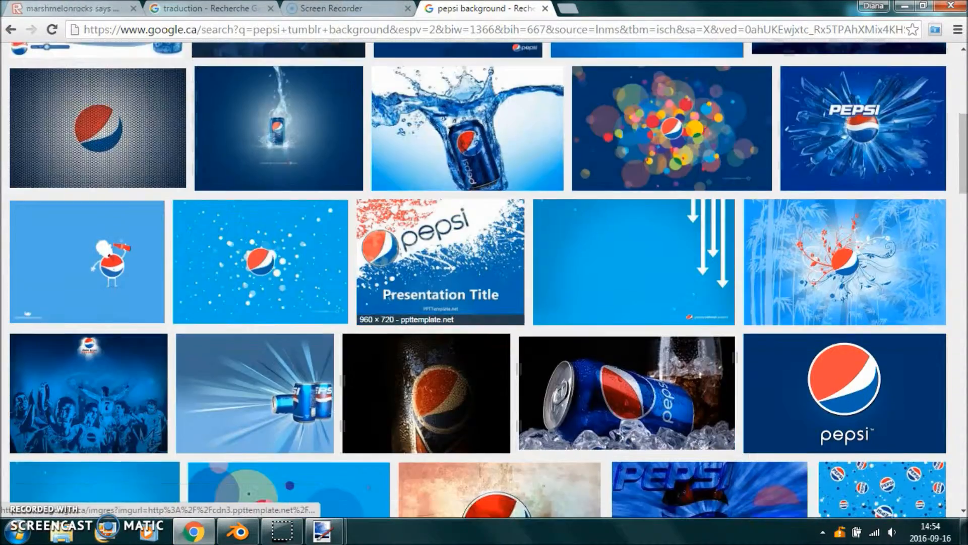
scroll(down, 3)
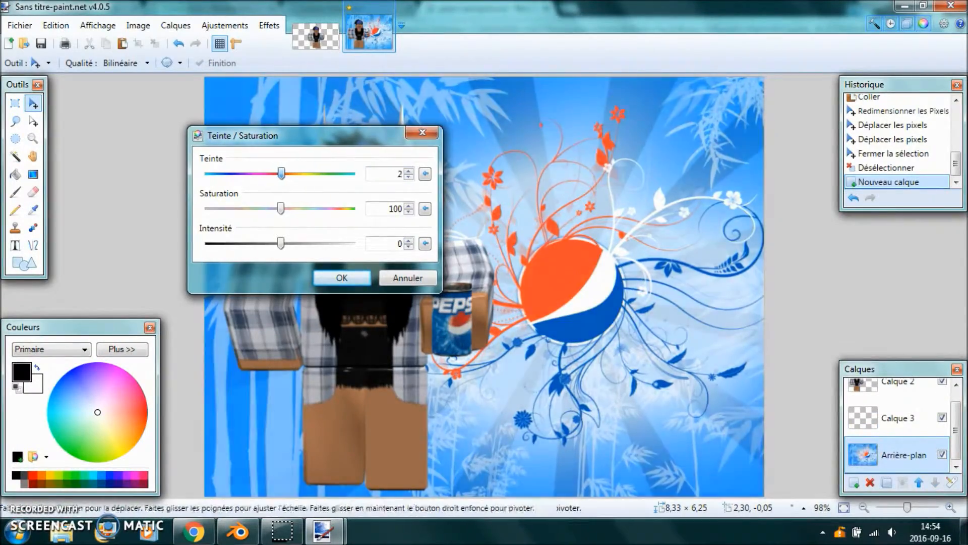
Confirm the Hue / Saturation adjustment on the floral Pepsi background layer.
click(341, 277)
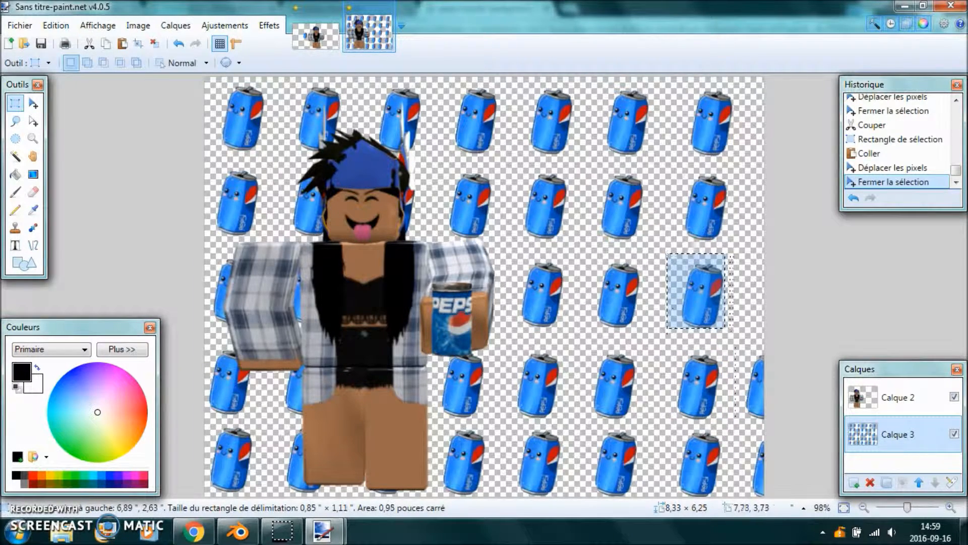
Paste a copied can and drag it into place to extend the tiled pattern.
drag(697, 291, 759, 290)
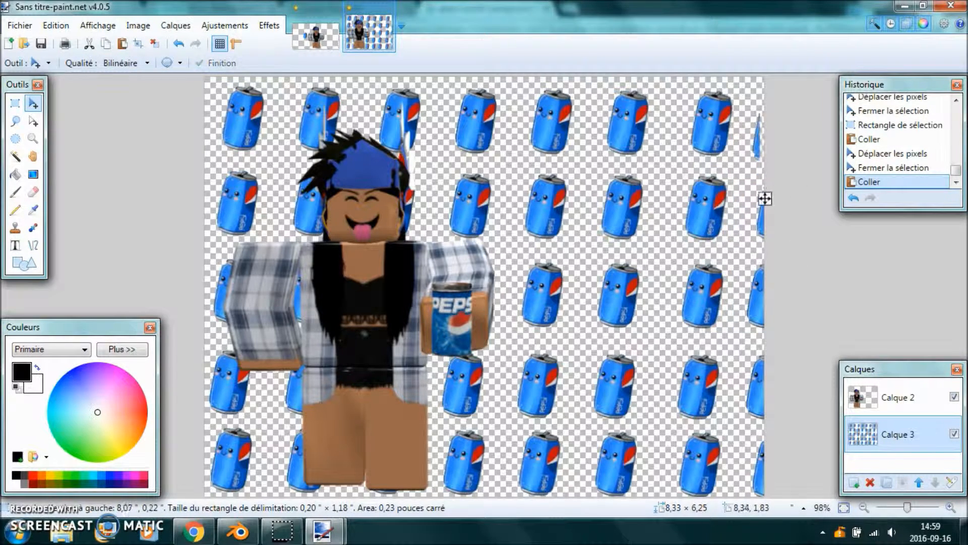
click(855, 482)
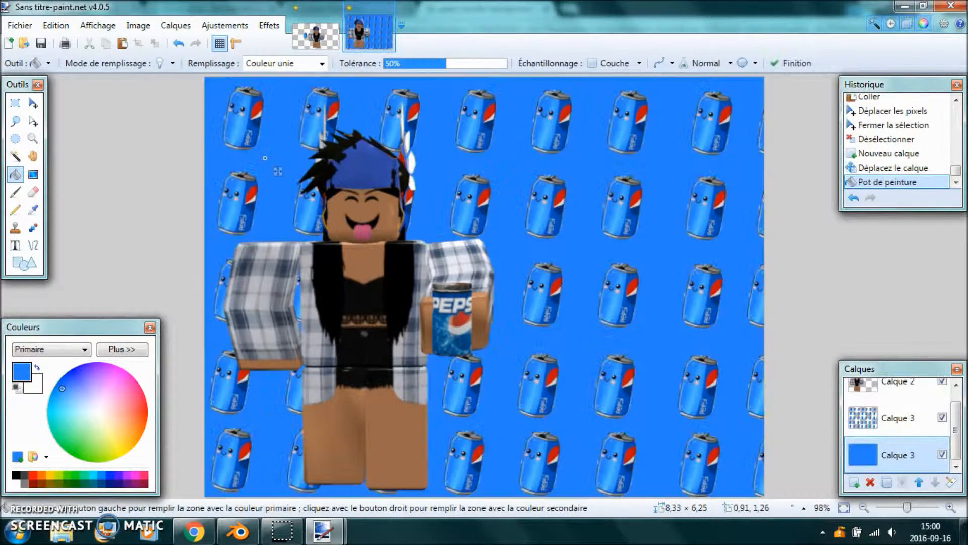
Apply a blue-to-white gradient behind the cans and add a new empty layer above.
click(268, 25)
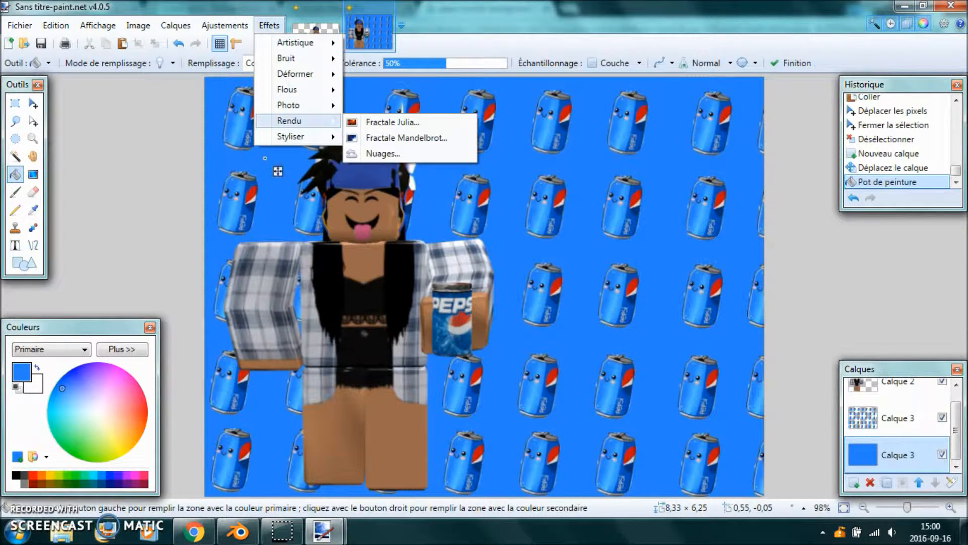
mouse_move(288, 105)
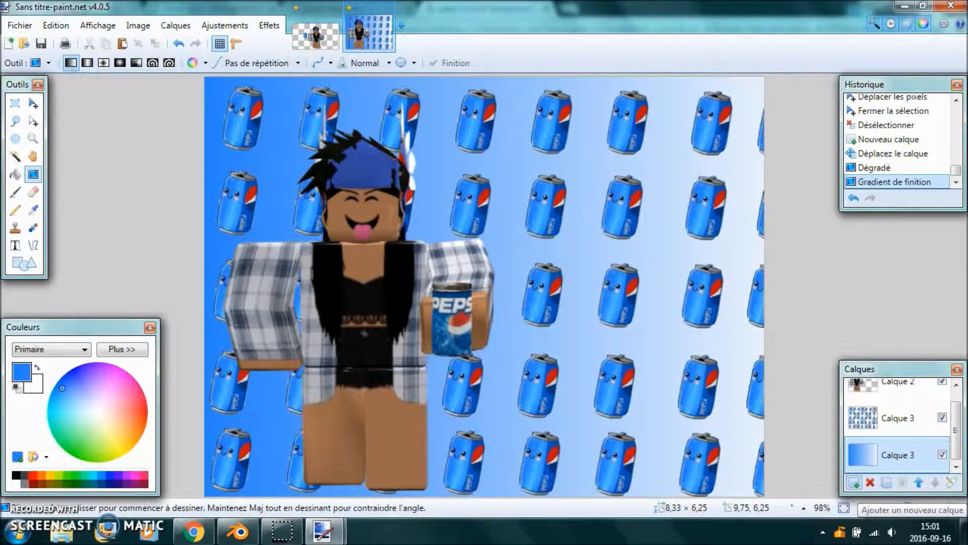
click(15, 245)
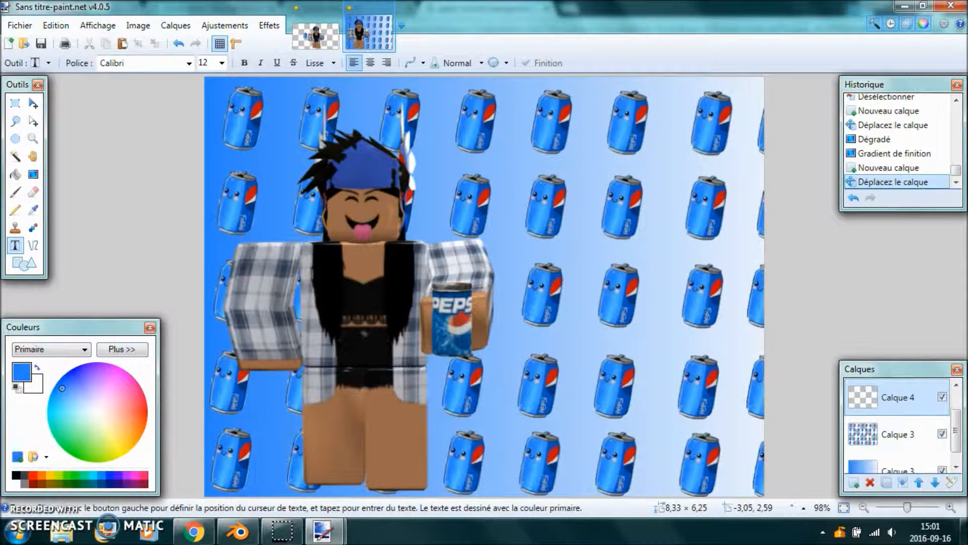
click(190, 62)
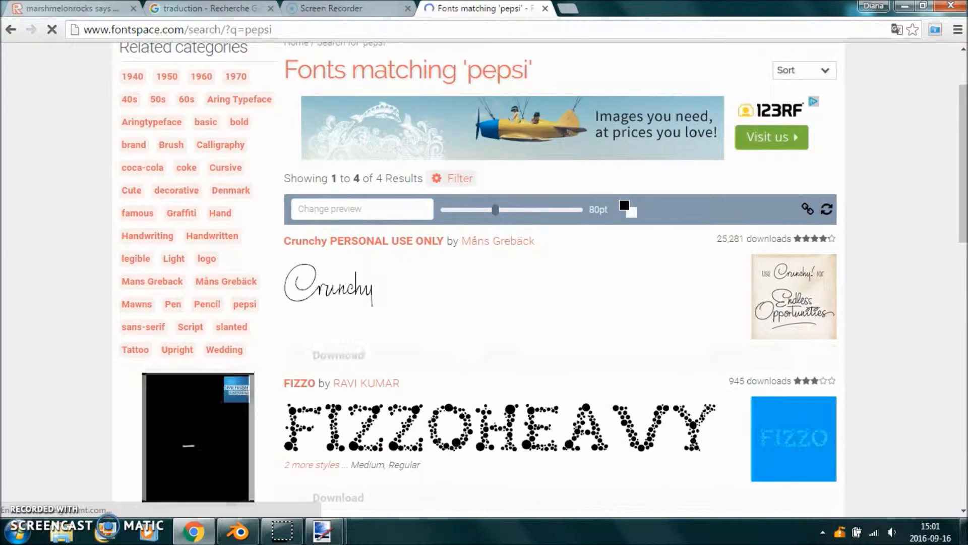
Browse the FontSpace results for fonts matching 'pepsi'.
scroll(down, 3)
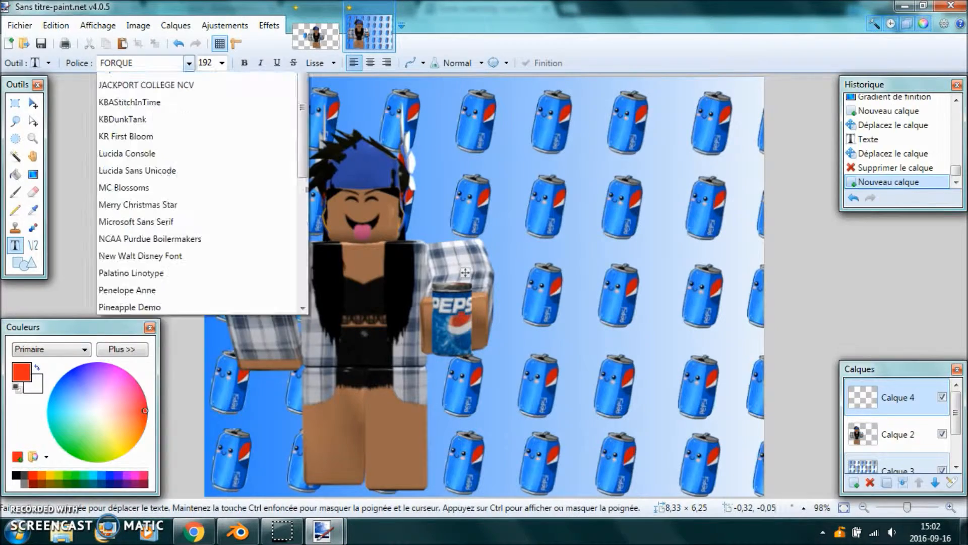
Set the red PEPSI text in a collegiate font, then switch it to Penelope Anne.
click(146, 84)
text(PEPSI)
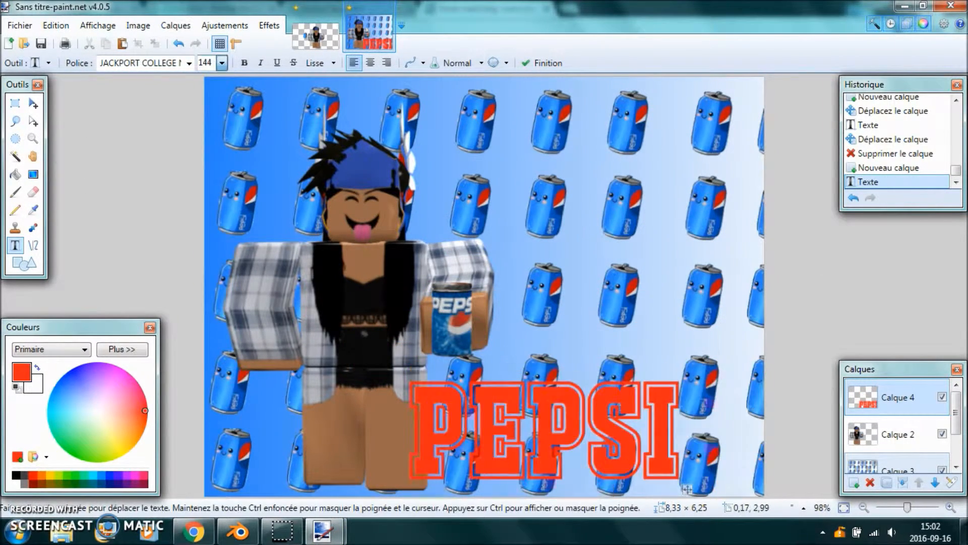
click(189, 62)
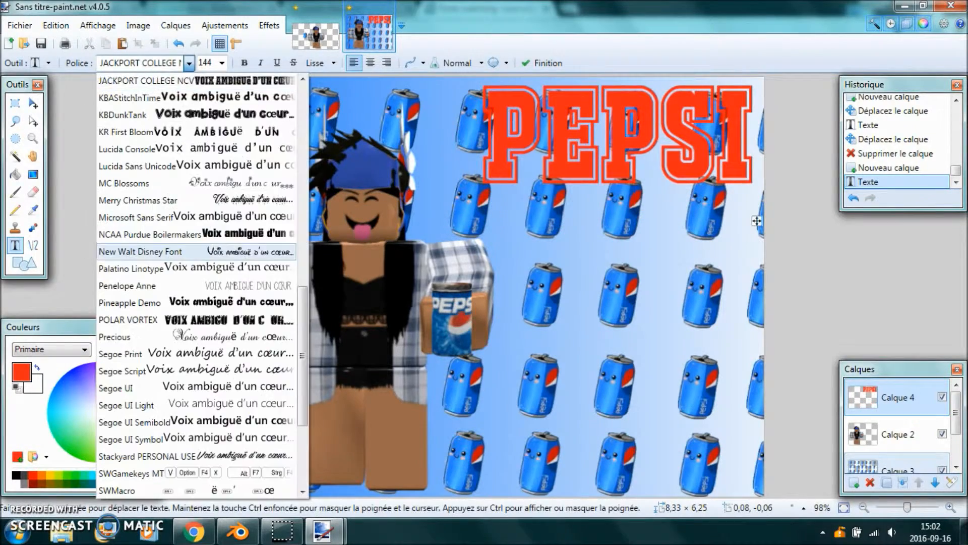
click(127, 115)
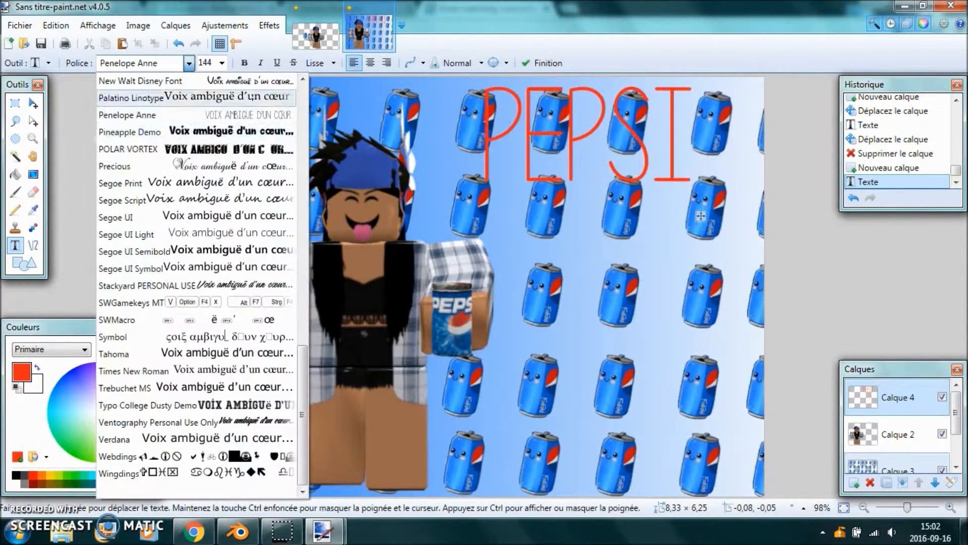